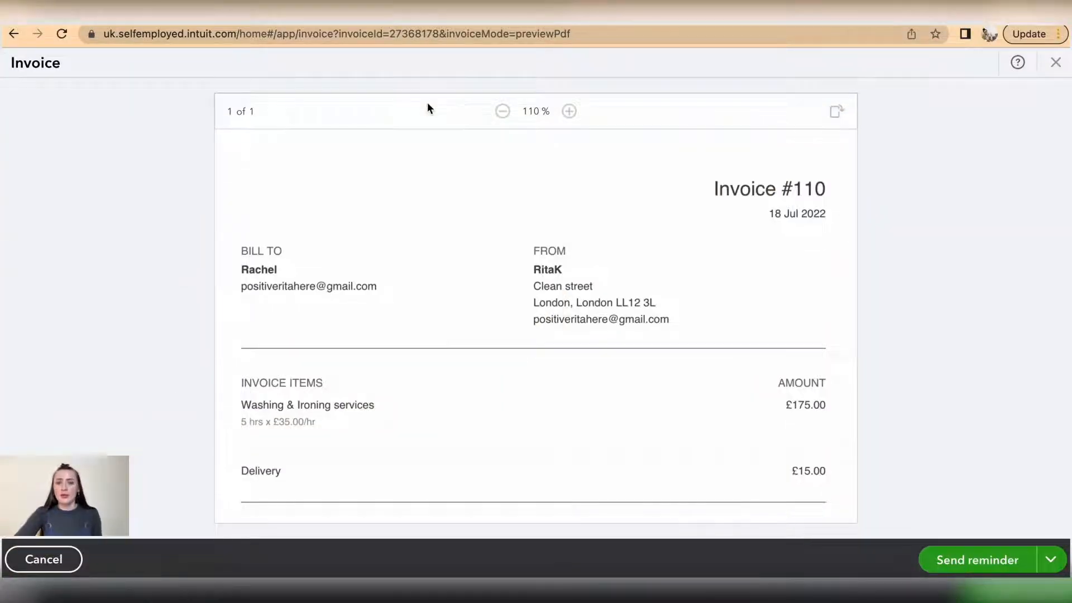
mouse_move(535, 282)
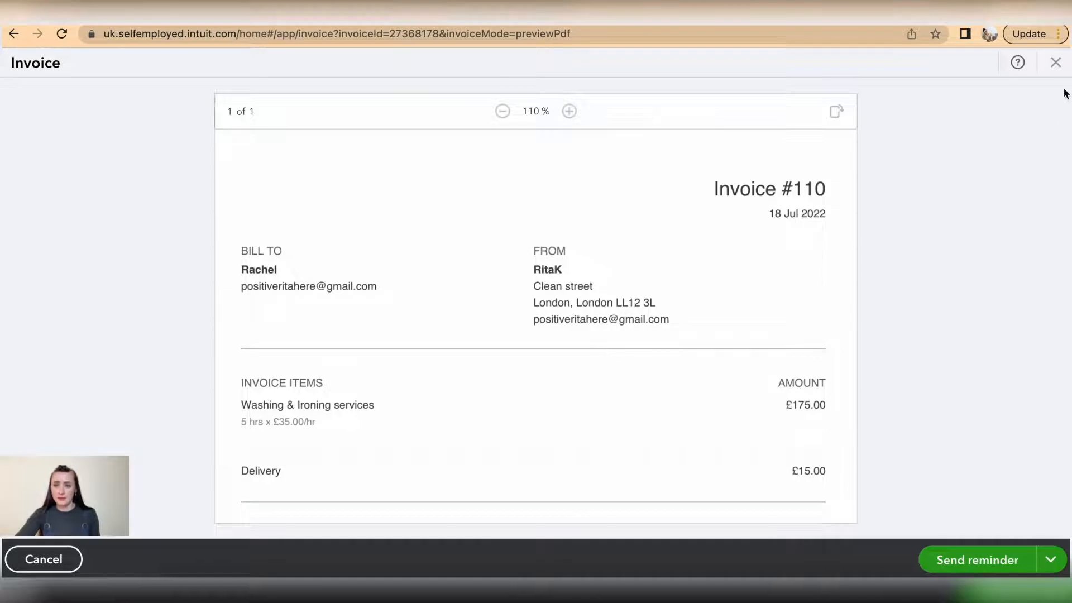
Close the invoice #110 preview, start new invoice #111, and open its work info
click(1055, 62)
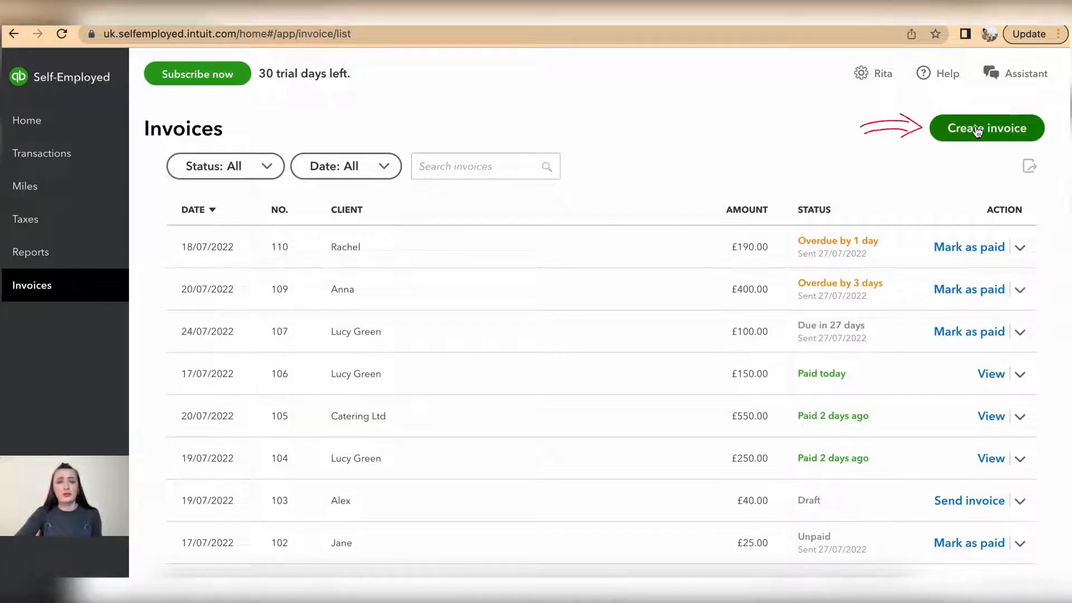
click(986, 128)
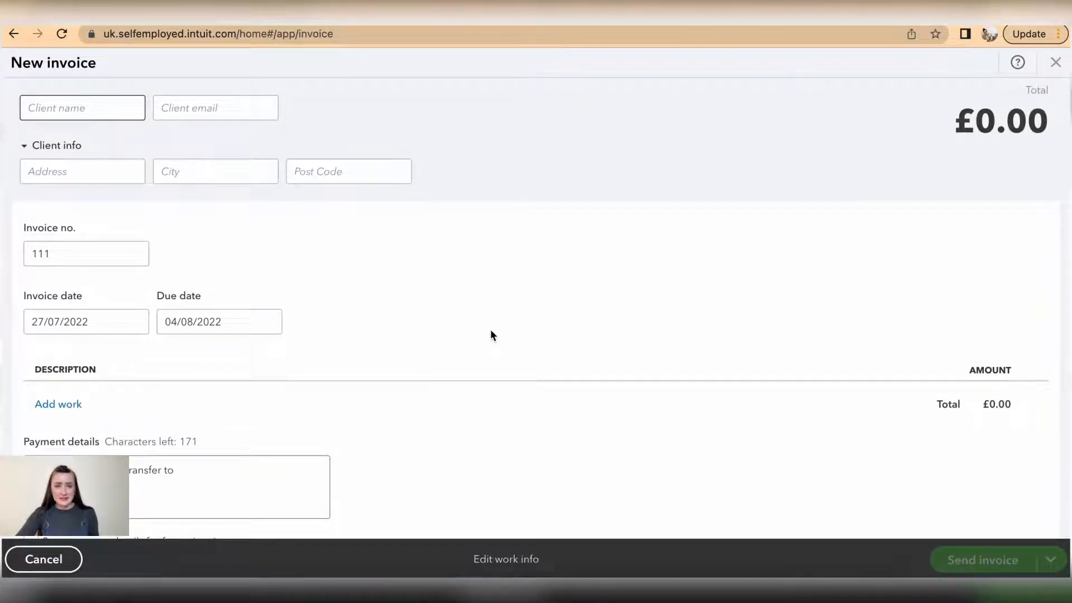
click(982, 560)
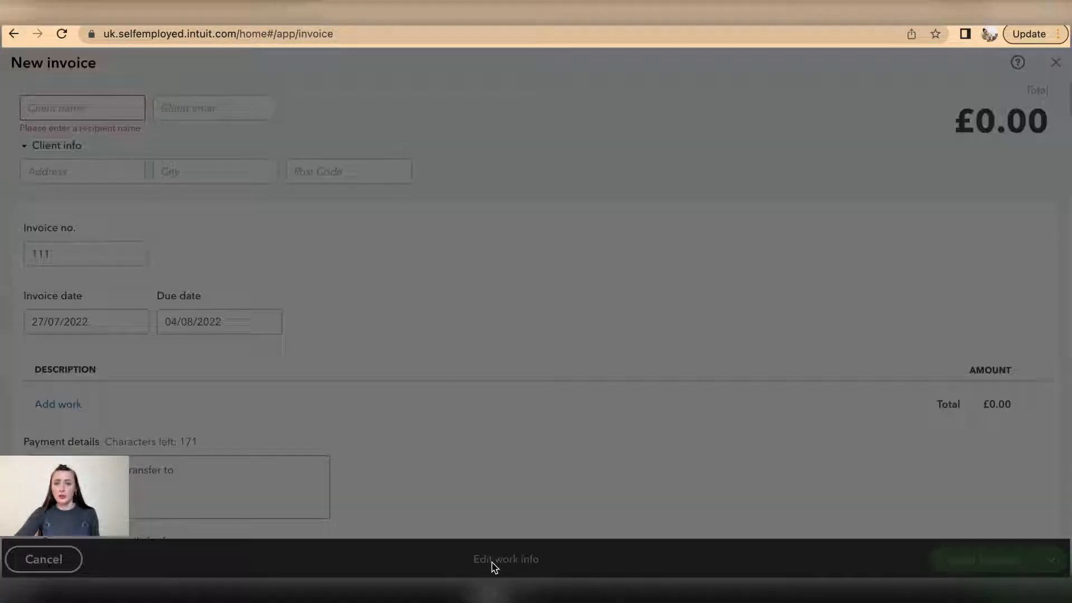
Set the business city and county to Luton, postcode LU12 3T, and save
click(506, 558)
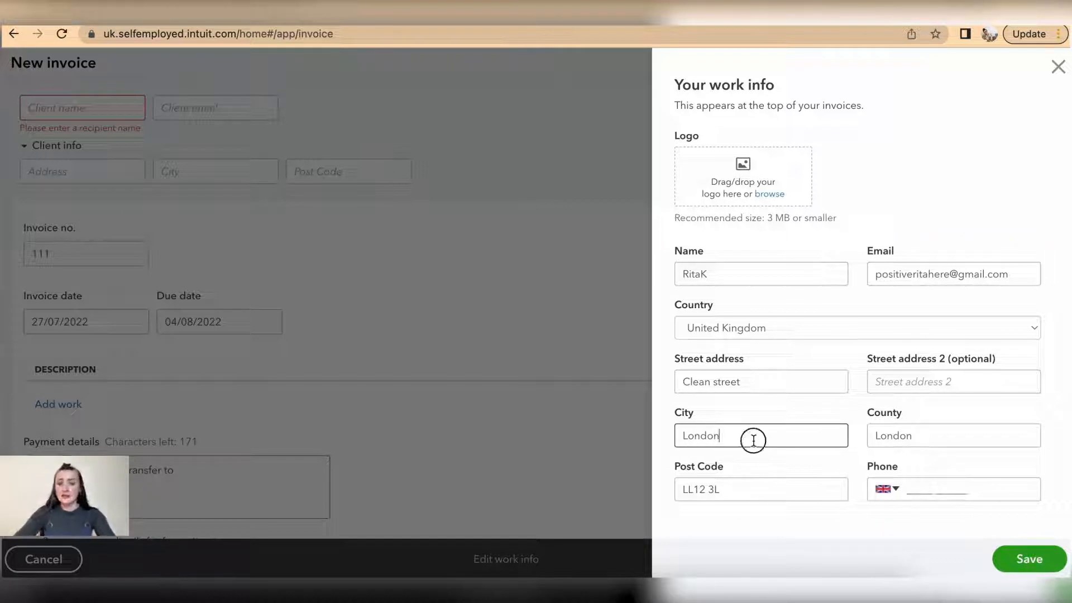
text(Lu)
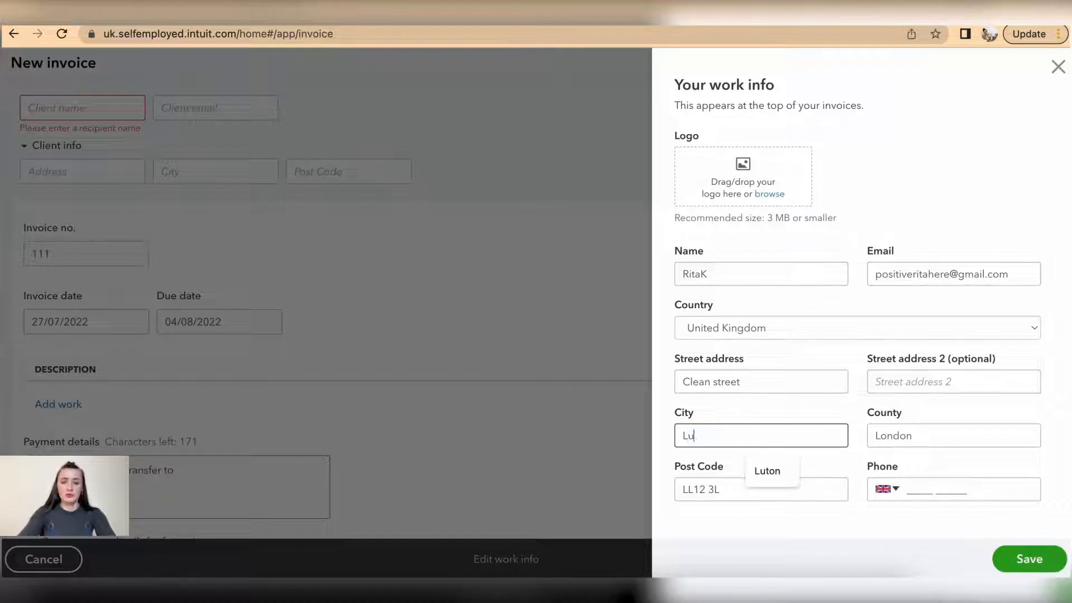
click(767, 472)
text(L)
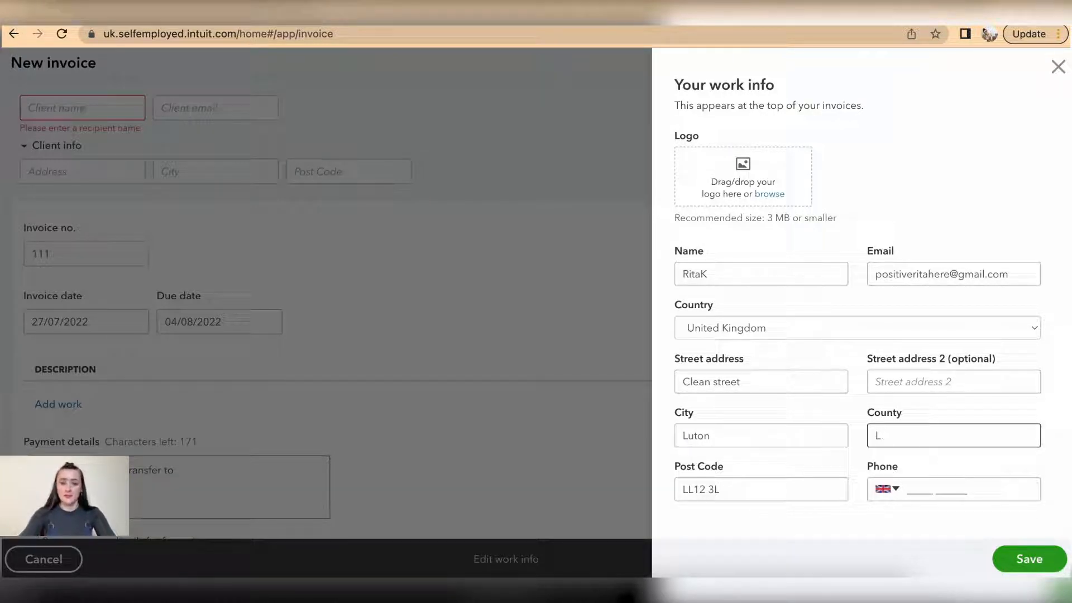
text(uton)
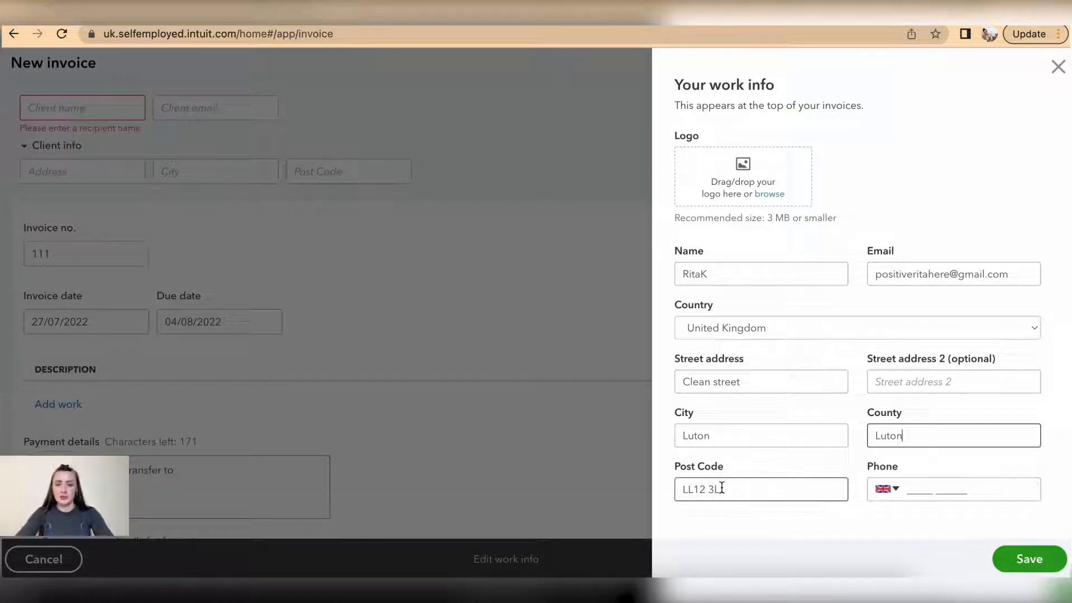
text(LU)
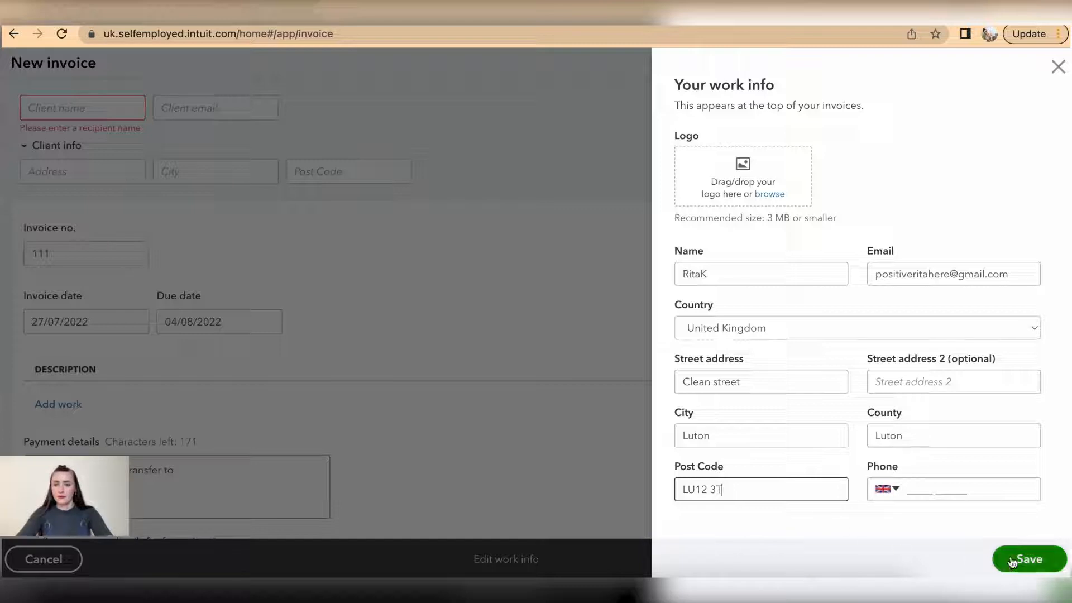
click(1029, 559)
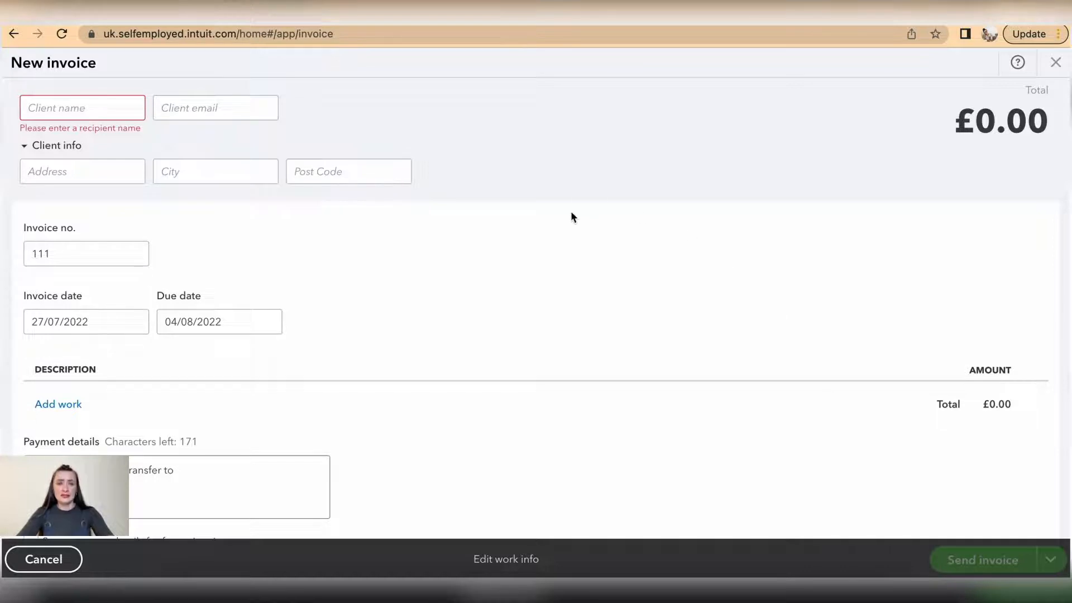
Bill Alex for Ironing at £40 and preview invoice #111
click(83, 108)
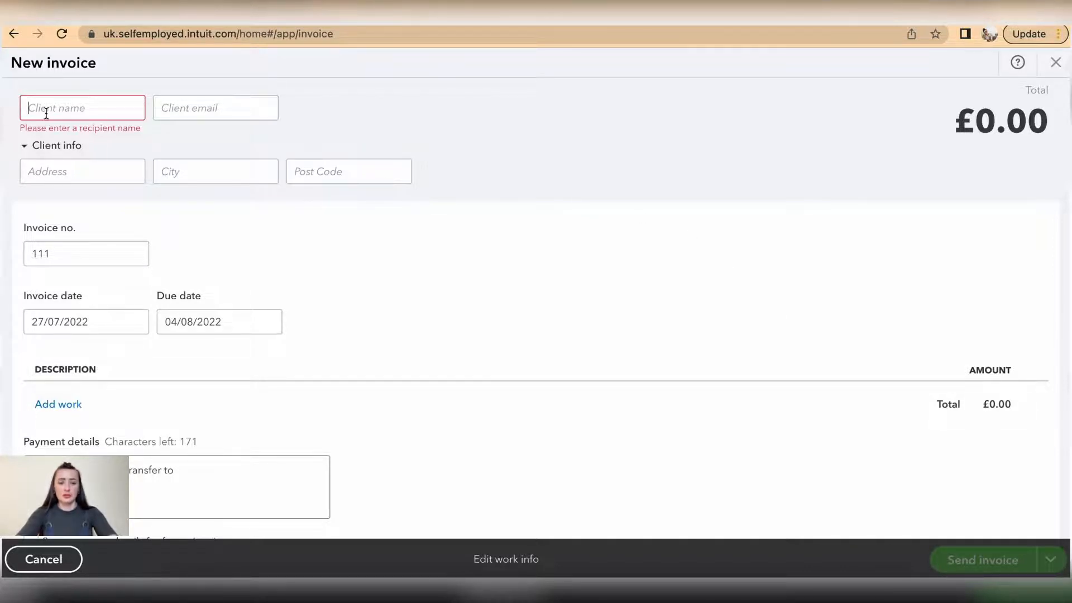
scroll(down, 3)
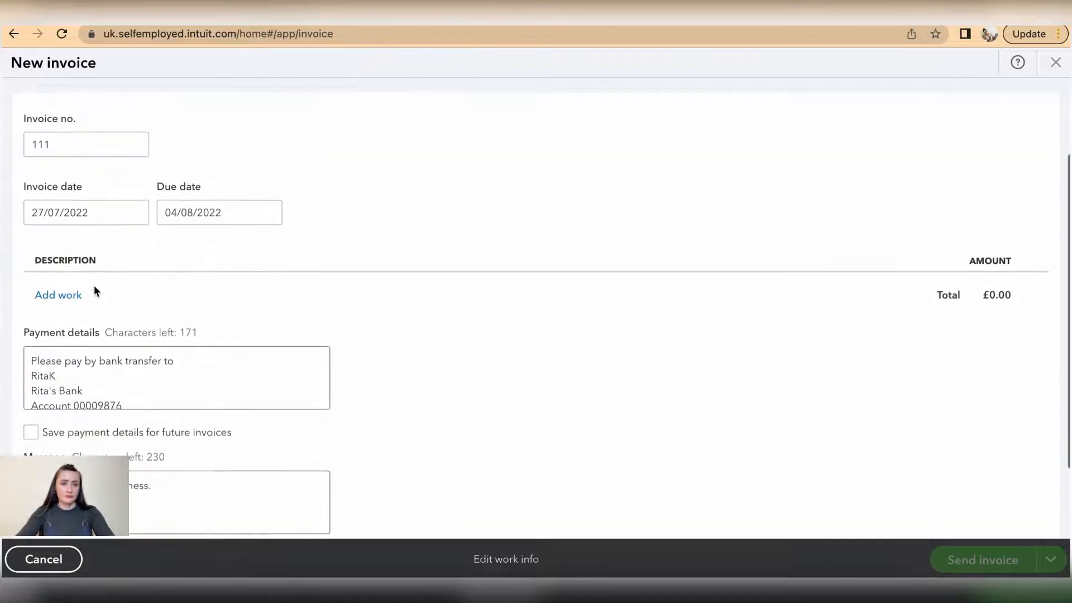
click(58, 295)
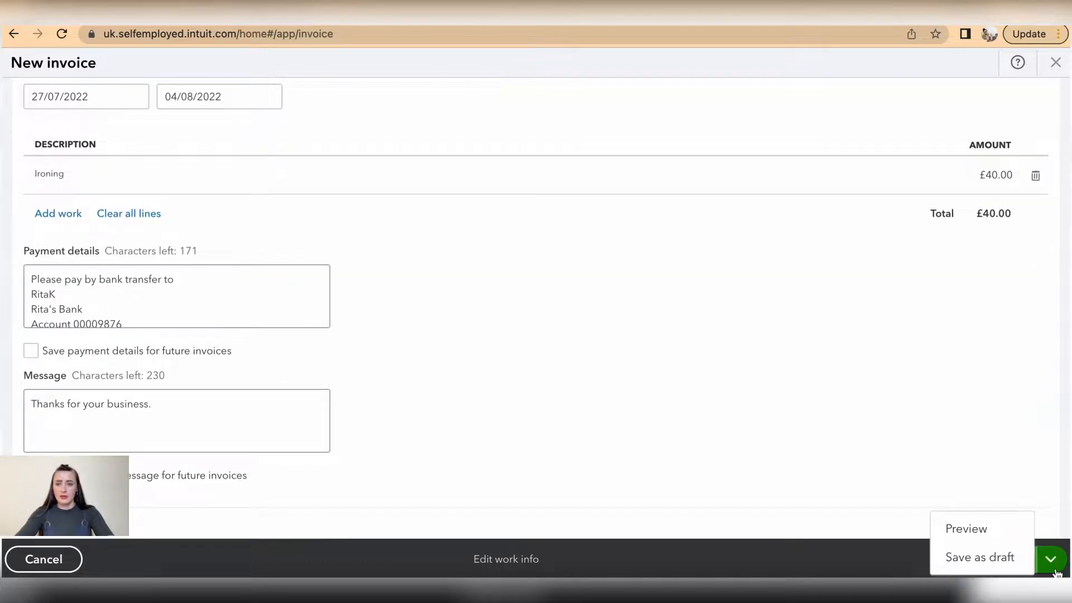
click(966, 529)
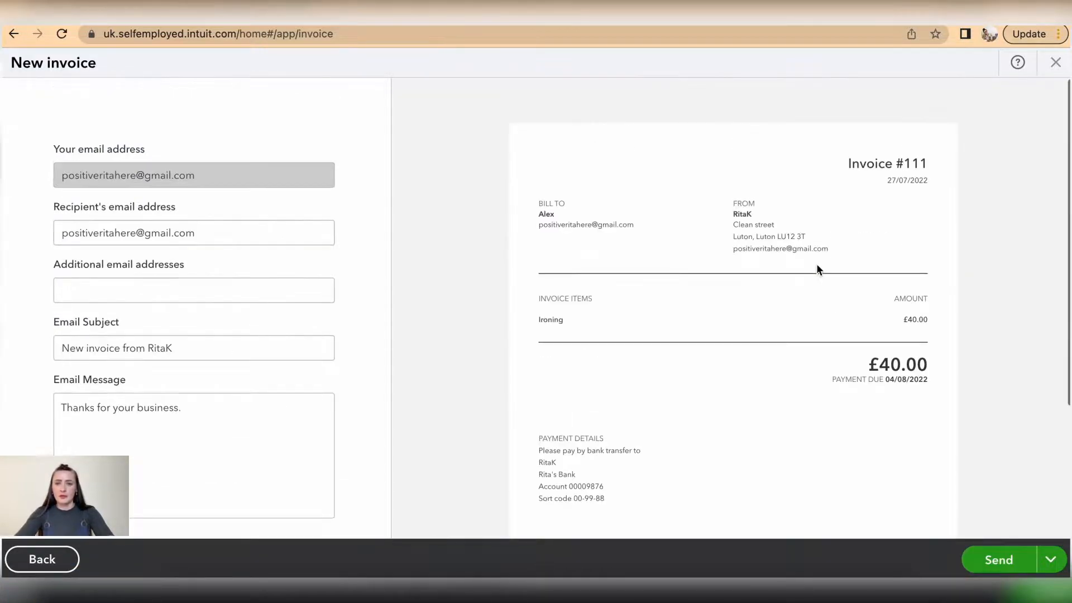